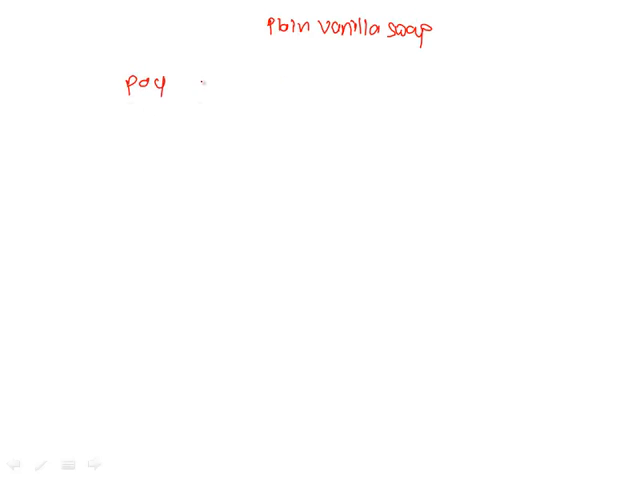
Handwrite 'pay fixed', 'receive floating' and 'payer swap' in red ink
{"action": "type", "text": "fixed"}
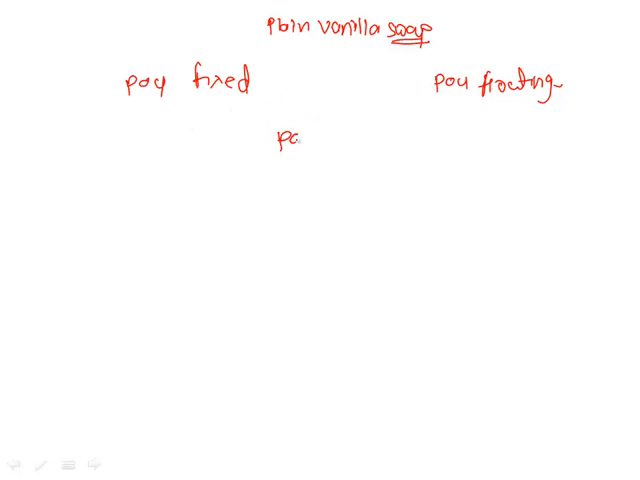
{"action": "type", "text": "payer su"}
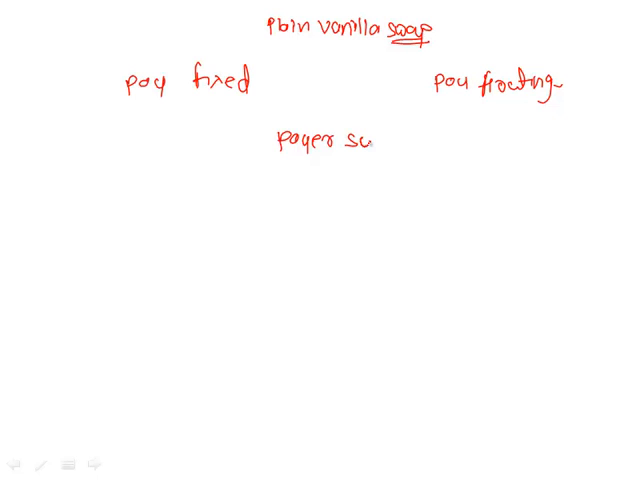
{"action": "type", "text": "swap"}
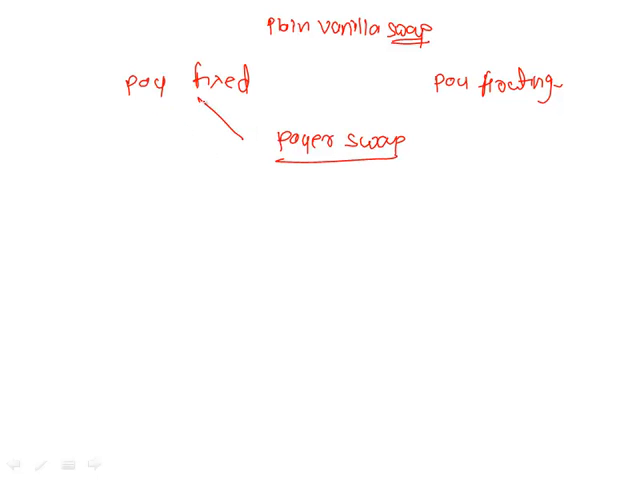
Draw arrows from payer swap down to short fixed coupon and long floating rate bond
{"action": "left_click_drag", "start_coordinate": [410, 155], "coordinate": [460, 120]}
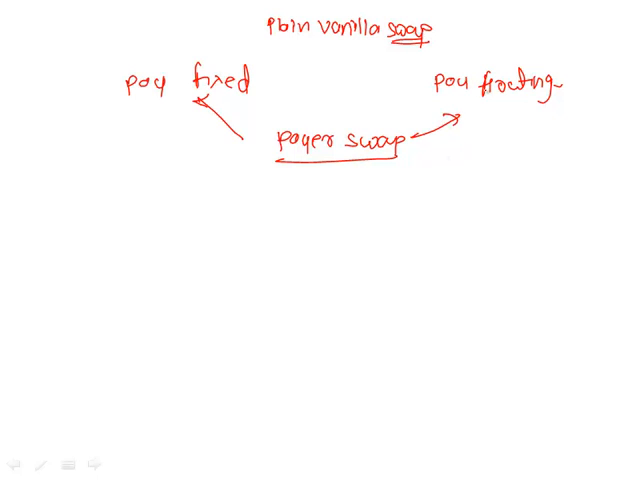
{"action": "left_click", "coordinate": [450, 82]}
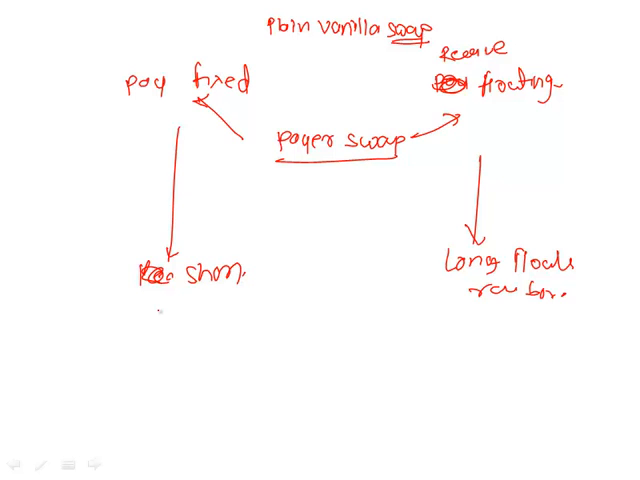
{"action": "type", "text": "fixed"}
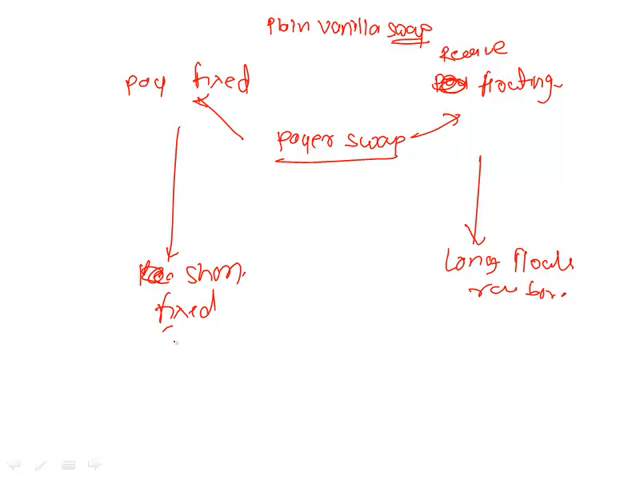
{"action": "type", "text": "coupon."}
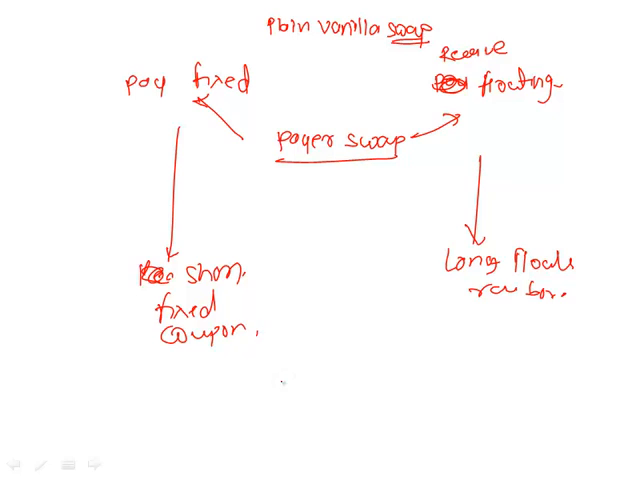
Draw a bond timeline from MV to FV with coupon marks and a second arrowed timeline
{"action": "left_click_drag", "start_coordinate": [168, 380], "coordinate": [375, 395]}
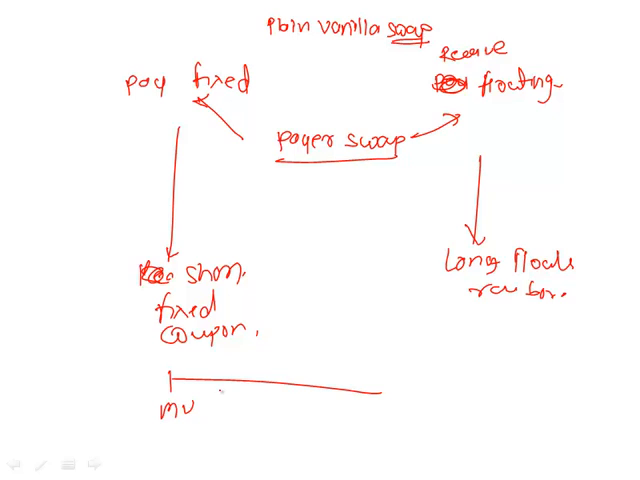
{"action": "left_click_drag", "start_coordinate": [180, 390], "coordinate": [370, 400]}
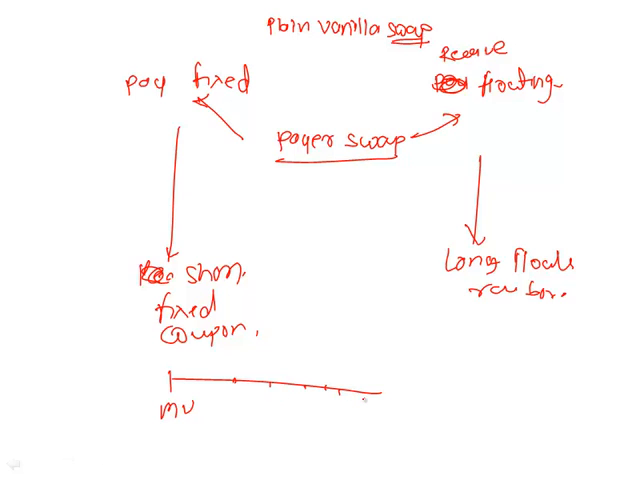
{"action": "type", "text": "c c"}
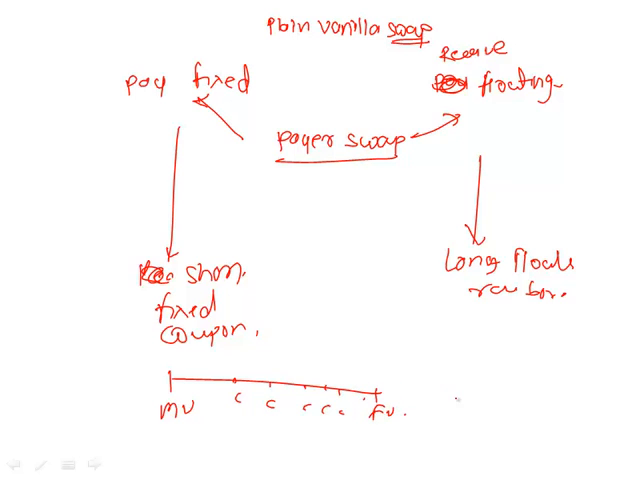
{"action": "left_click_drag", "start_coordinate": [415, 388], "coordinate": [560, 388]}
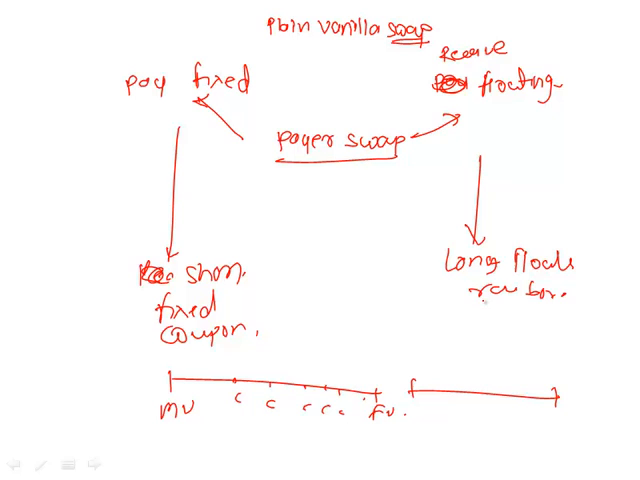
Circle short, long, MV and FV, then start the next slide with 'fixed rate ='
{"action": "left_click_drag", "start_coordinate": [450, 248], "coordinate": [490, 280]}
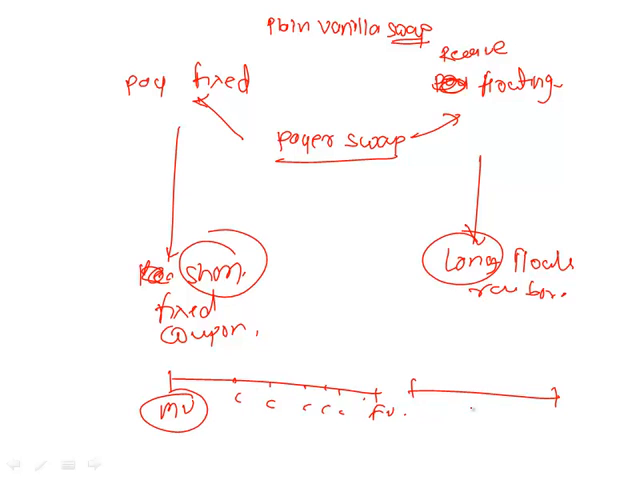
{"action": "left_click_drag", "start_coordinate": [360, 400], "coordinate": [400, 420]}
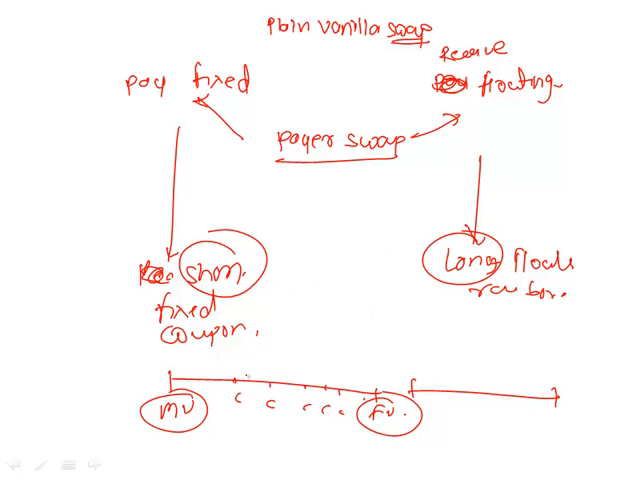
{"action": "left_click_drag", "start_coordinate": [235, 405], "coordinate": [270, 408]}
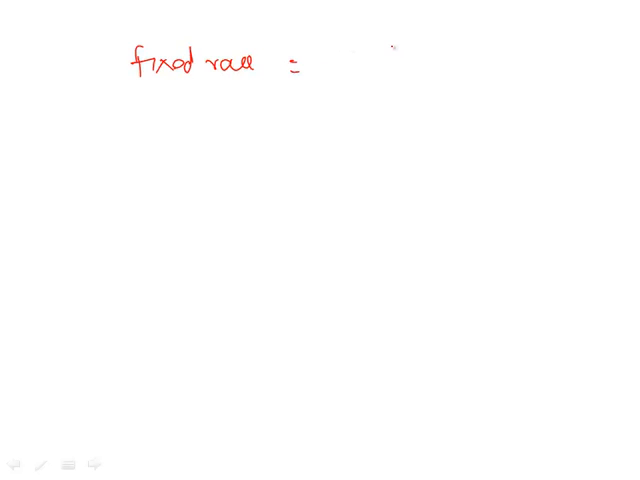
Handwrite the fixed-rate formula, 1 − Z4 over Z1 through Z4, then begin a fresh slide
{"action": "type", "text": "1-24"}
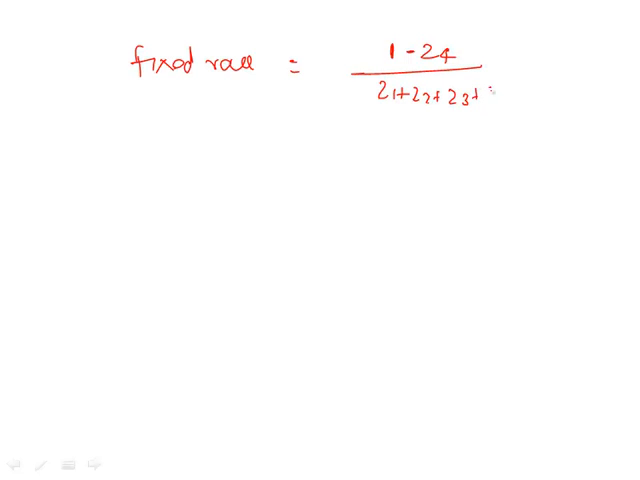
{"action": "type", "text": "z4"}
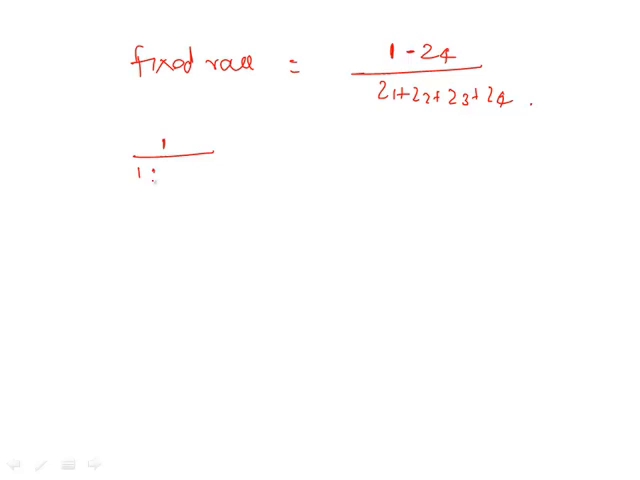
{"action": "type", "text": "+r"}
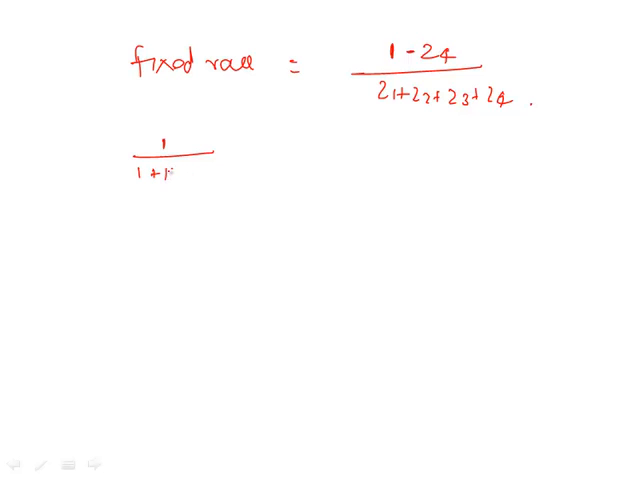
{"action": "type", "text": "Ro"}
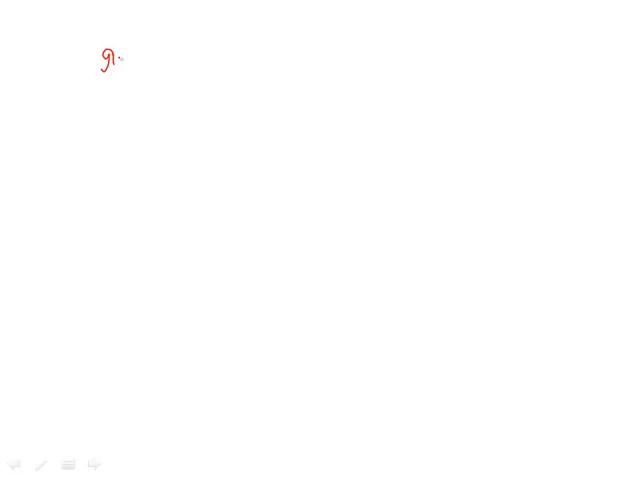
Handwrite LIBOR rates: 90-day 8%, 180-day 9%, 270-day 10%, 360-day 18%
{"action": "left_click_drag", "start_coordinate": [120, 60], "coordinate": [195, 65]}
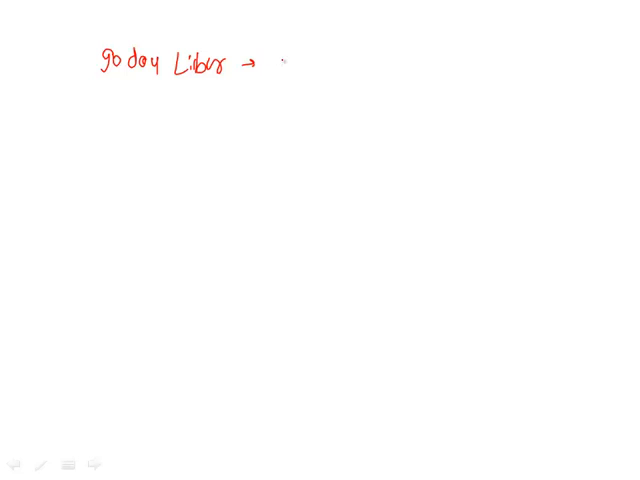
{"action": "type", "text": "8%."}
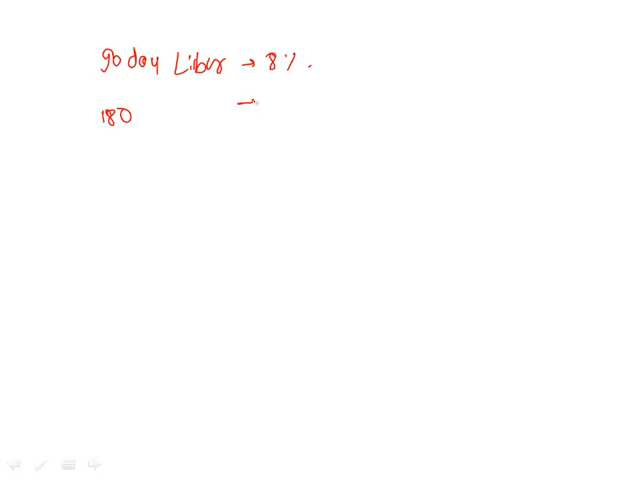
{"action": "type", "text": "9%."}
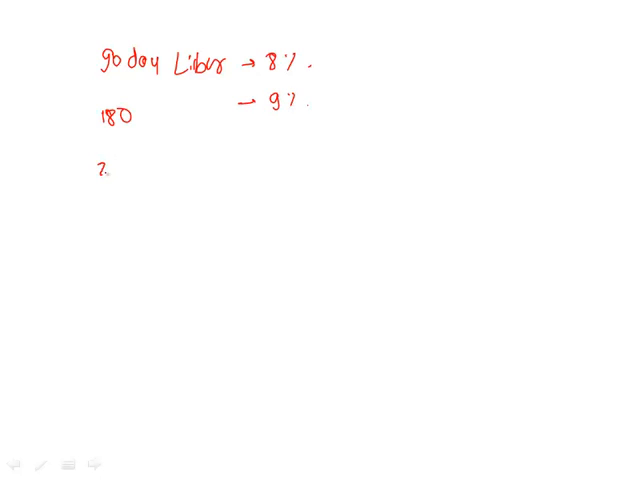
{"action": "type", "text": "270 → 1%"}
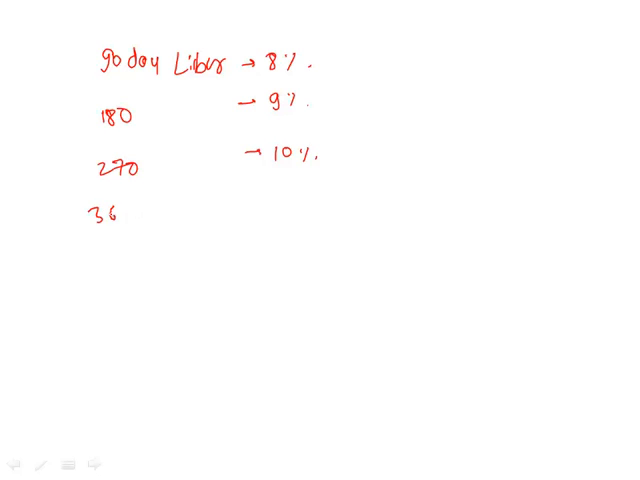
{"action": "type", "text": "0 →"}
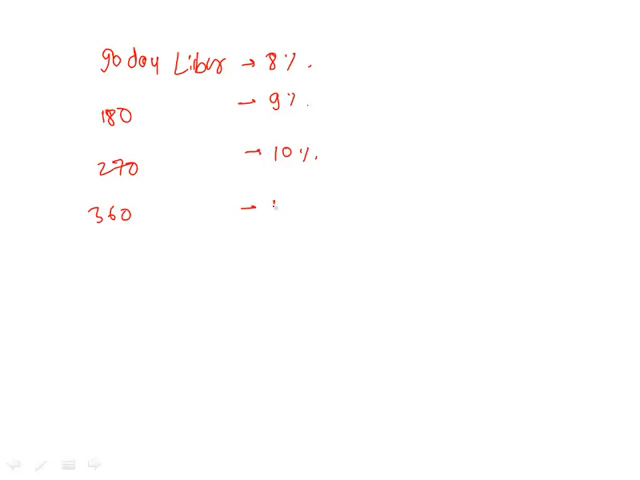
{"action": "type", "text": "18%."}
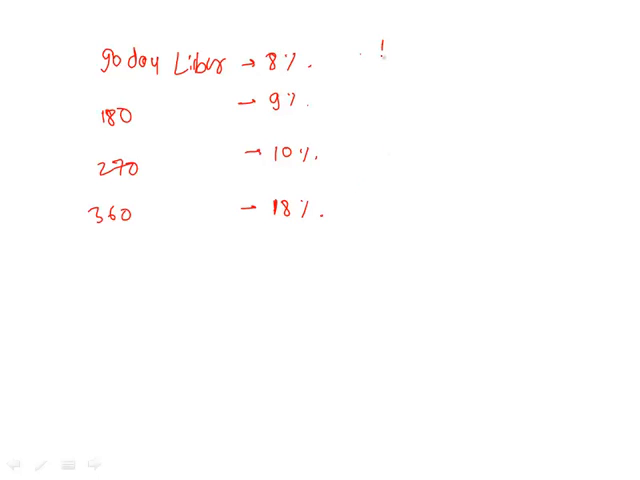
Write discount factors 1/1.02, 1/1.045, 1/1.075, 1/1.18 beside the rates and begin the fraction
{"action": "type", "text": "1/1.02"}
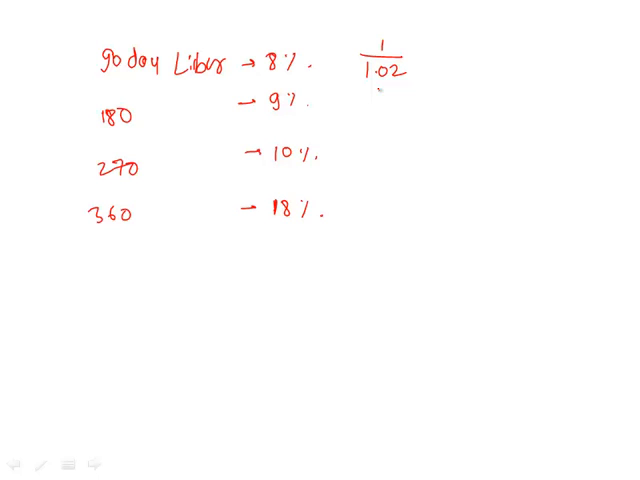
{"action": "left_click_drag", "start_coordinate": [350, 105], "coordinate": [430, 105]}
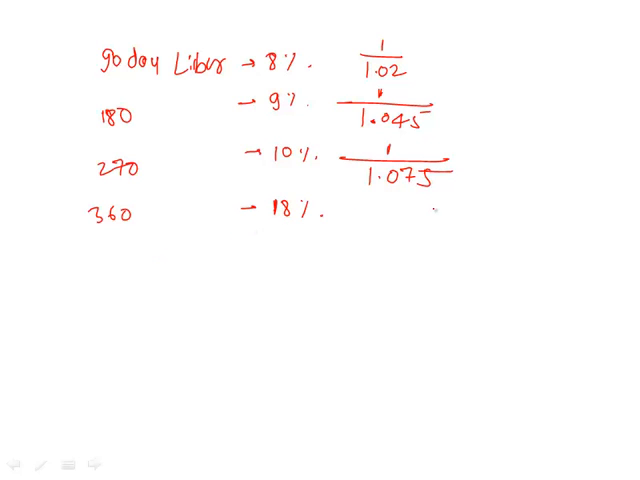
{"action": "type", "text": "1.1"}
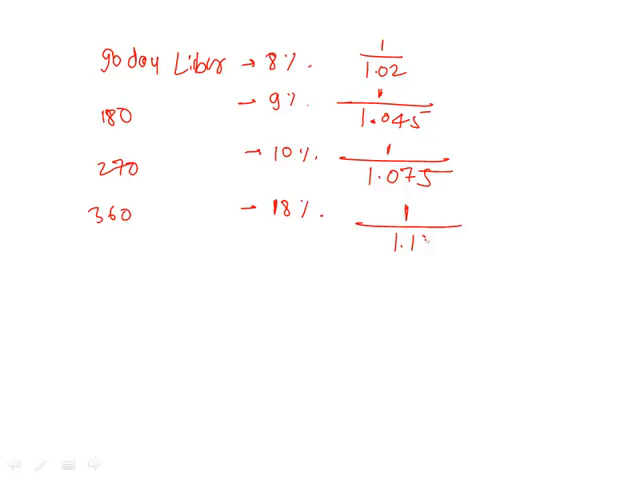
{"action": "type", "text": "8"}
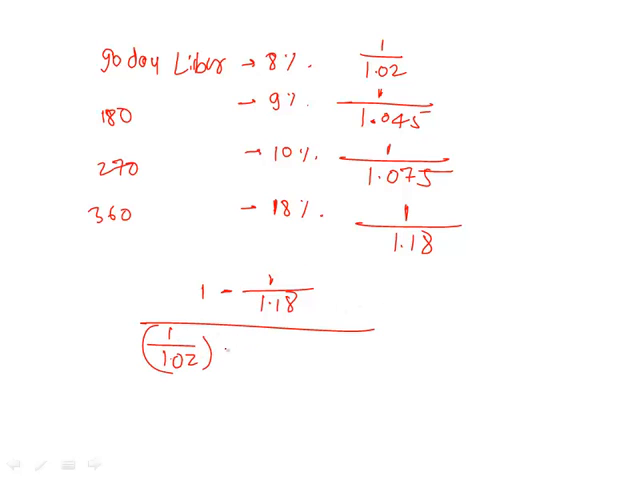
Complete the denominator with +1/1.045 +1/1.075 +1/1.18, write = 4.10, then × 4 = 16.1
{"action": "type", "text": "+(1/1"}
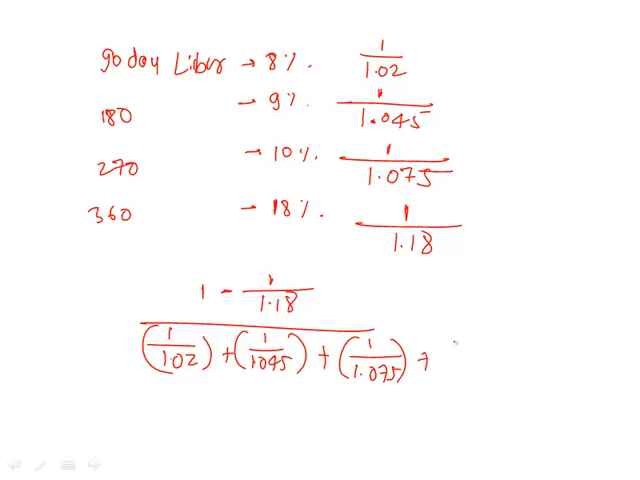
{"action": "type", "text": "(1/1.18"}
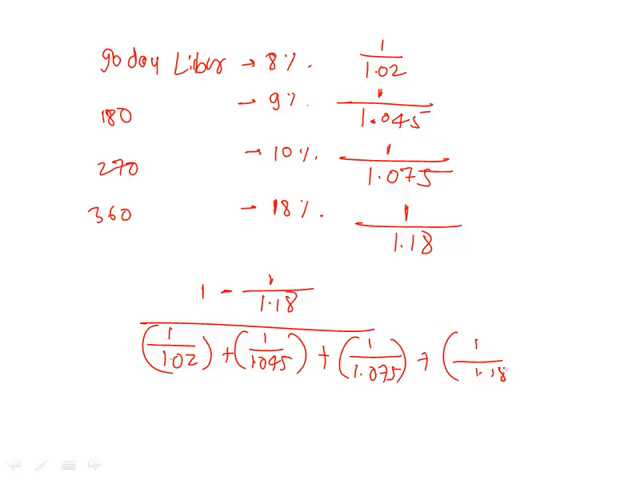
{"action": "type", "text": ")"}
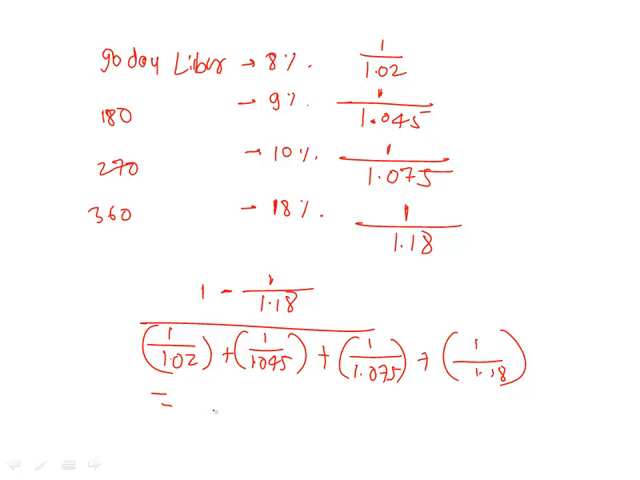
{"action": "type", "text": "4.10"}
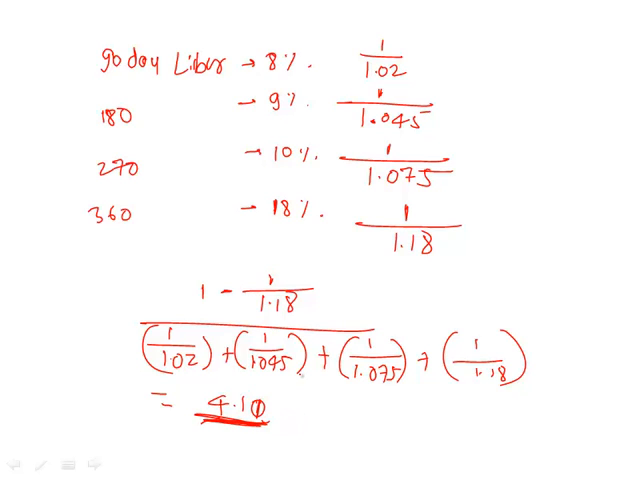
{"action": "type", "text": "×4 ="}
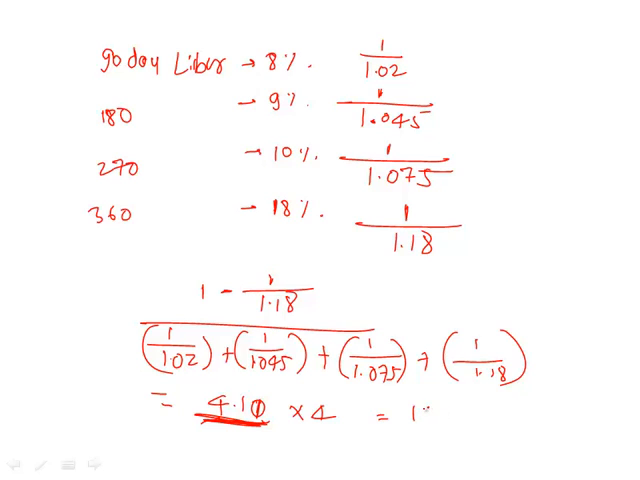
{"action": "type", "text": "16.1"}
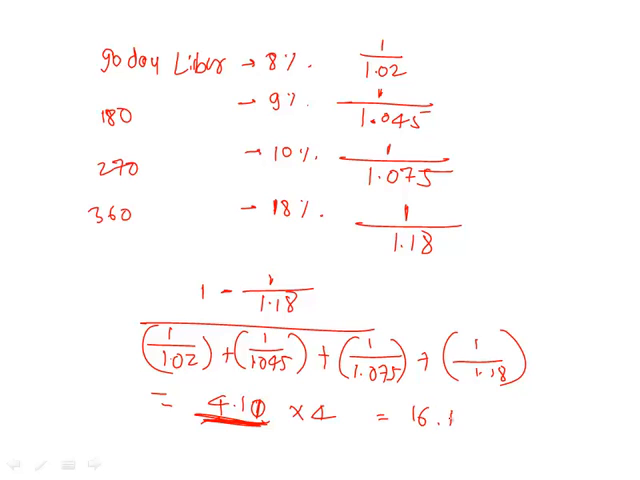